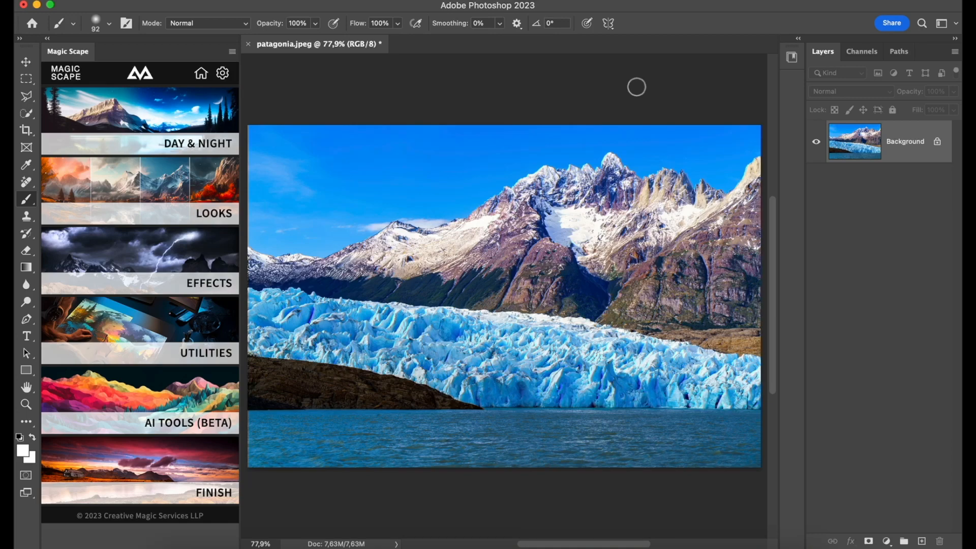
{"action": "mouse_move", "coordinate": [450, 94]}
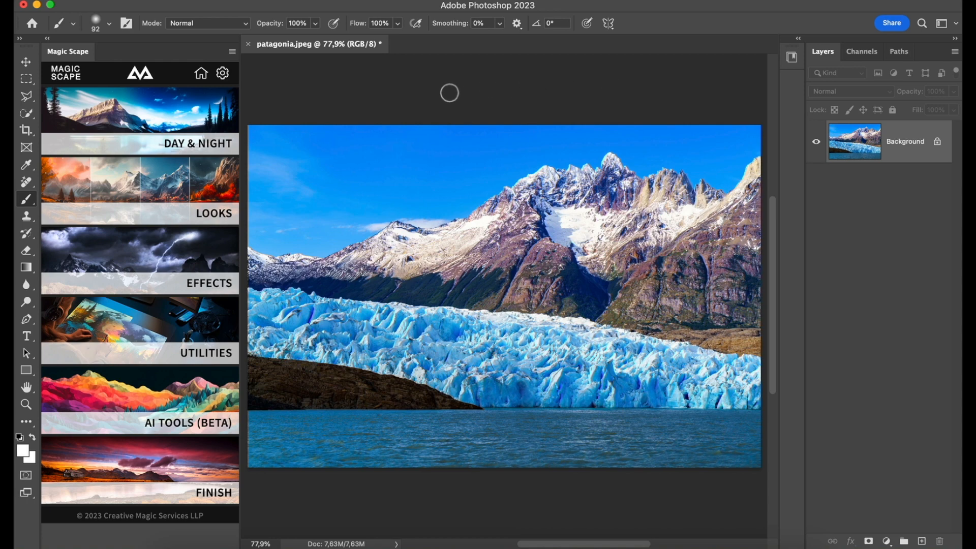
{"action": "mouse_move", "coordinate": [488, 183]}
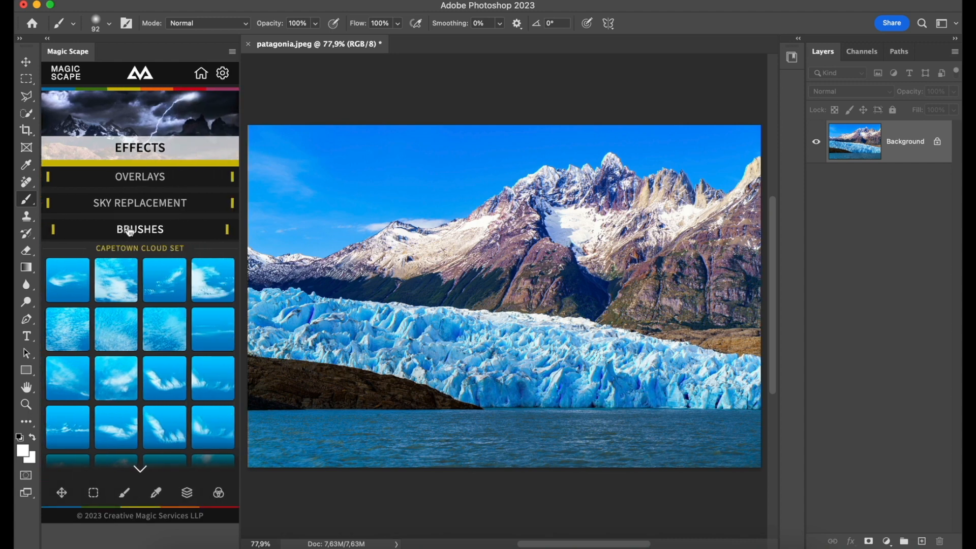
{"action": "mouse_move", "coordinate": [141, 230]}
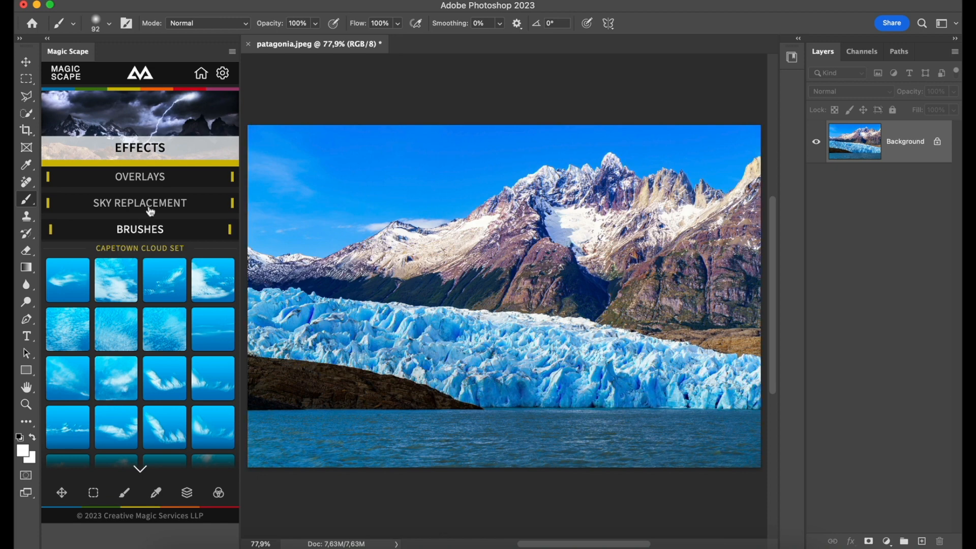
Browse the Sky Replacement options, then activate a large Capetown cloud brush from Brushes.
{"action": "left_click", "coordinate": [141, 204]}
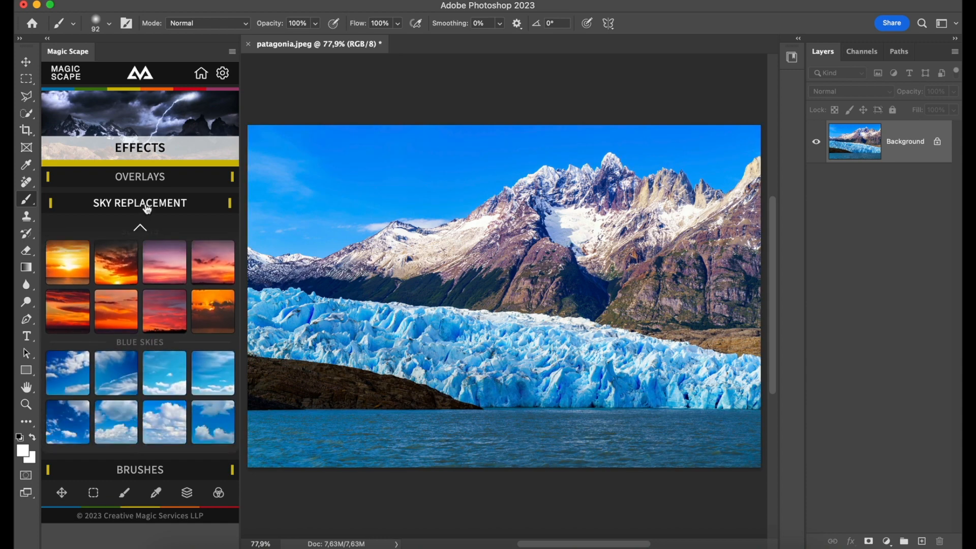
{"action": "left_click", "coordinate": [140, 203]}
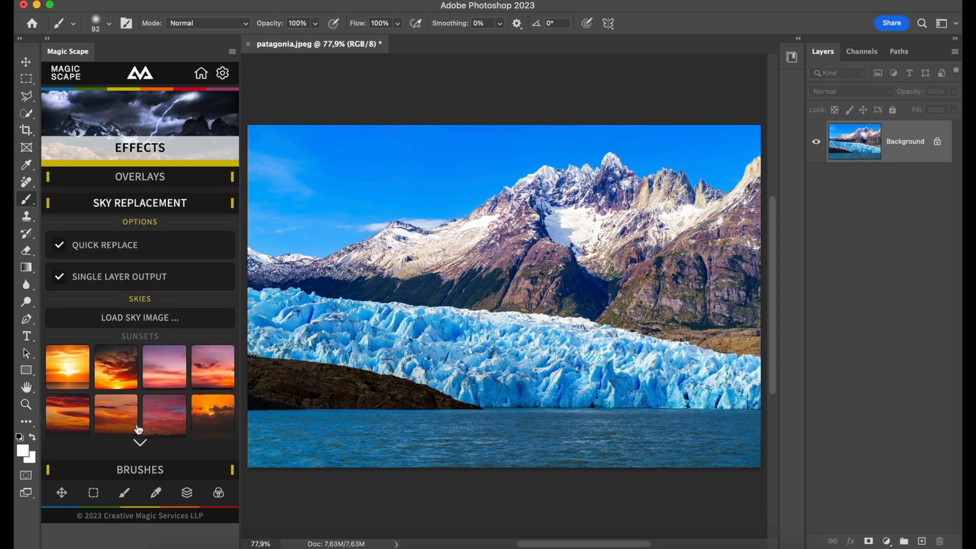
{"action": "left_click", "coordinate": [141, 230]}
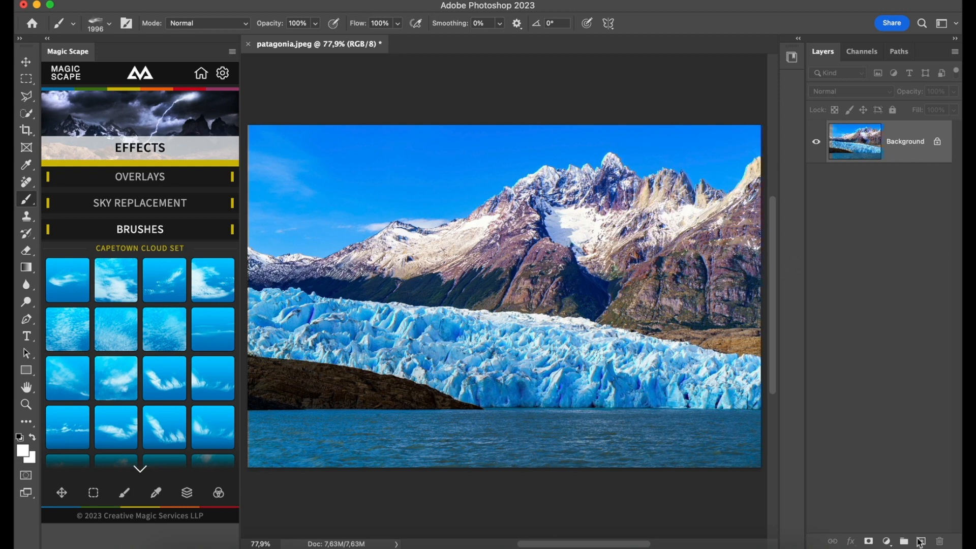
Create an empty layer above the background and rename it 'clouds'.
{"action": "left_click", "coordinate": [919, 539]}
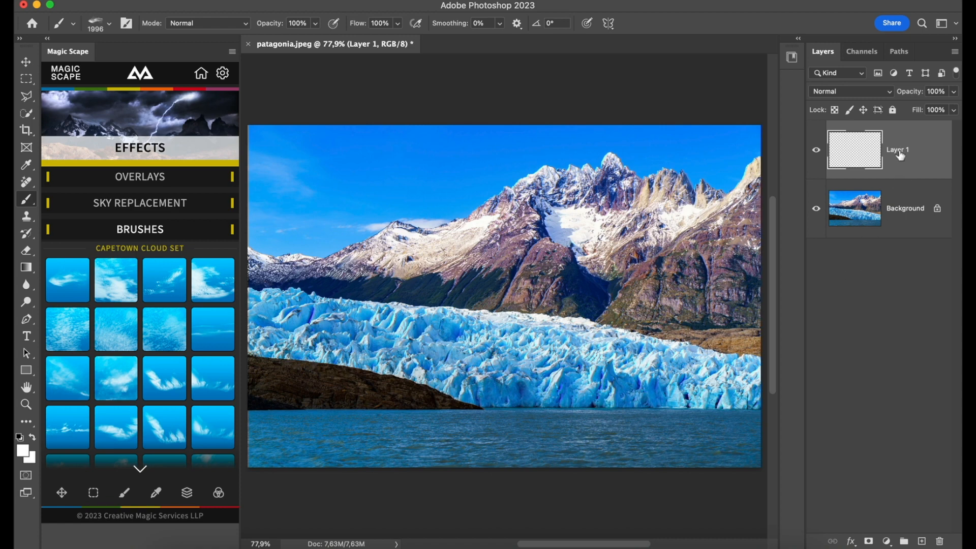
{"action": "double_click", "coordinate": [898, 149]}
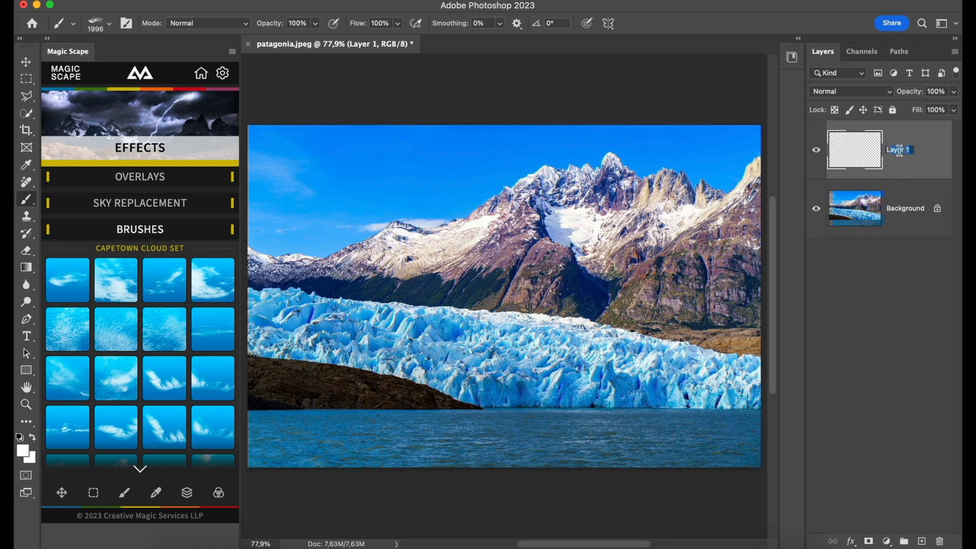
{"action": "type", "text": "sk"}
{"action": "type", "text": "clouds"}
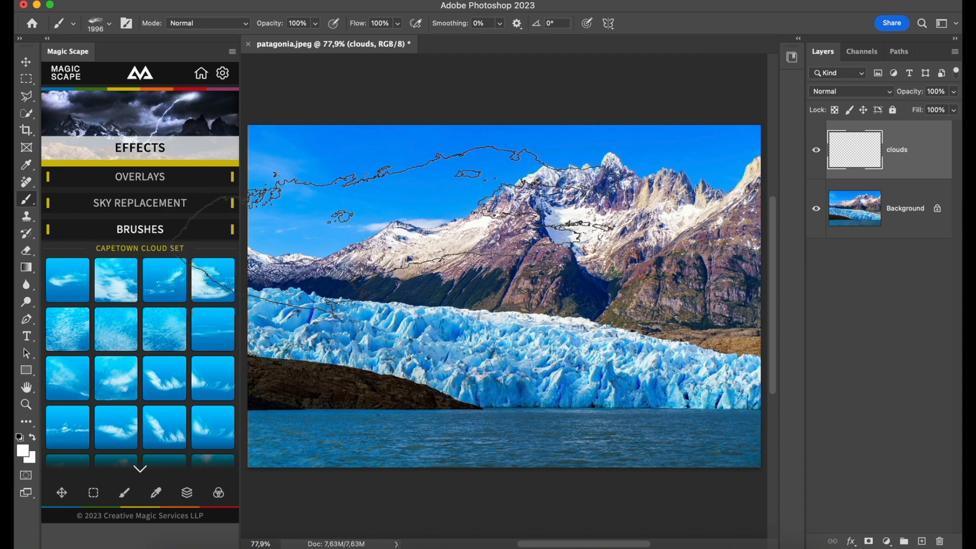
{"action": "left_click", "coordinate": [107, 24]}
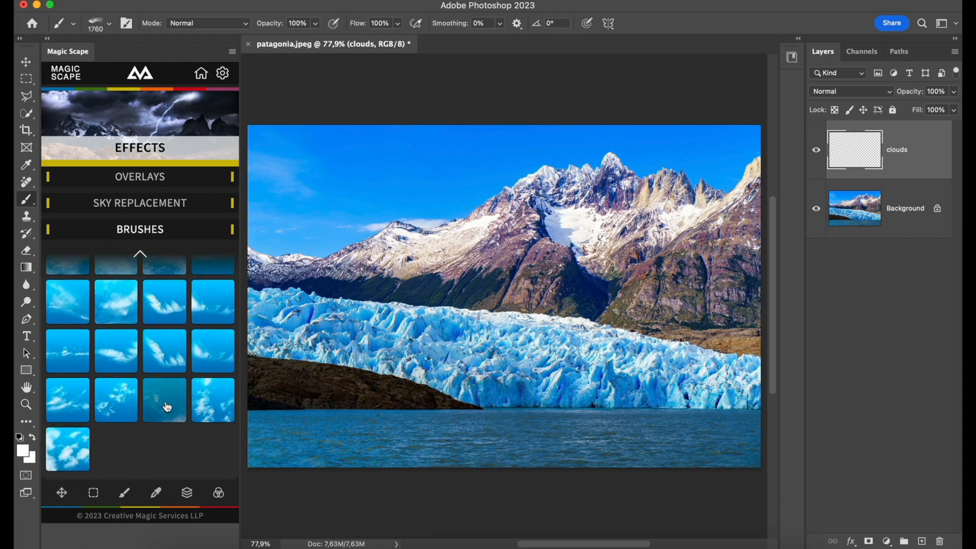
Paint white wispy clouds over the sky on the clouds layer and add a layer mask.
{"action": "left_click", "coordinate": [164, 399]}
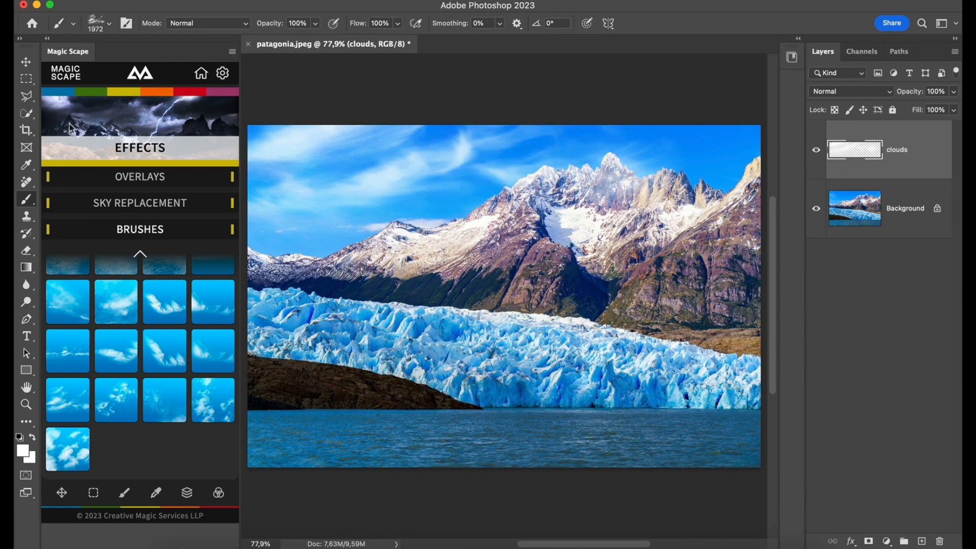
{"action": "left_click", "coordinate": [91, 23]}
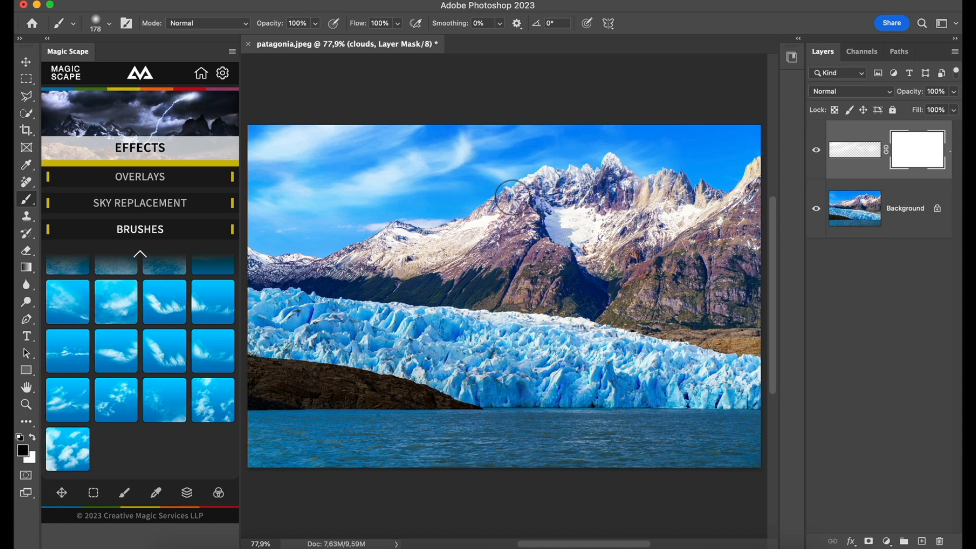
Mask away the clouds over the mountain peaks with black on the layer mask.
{"action": "left_click_drag", "start_coordinate": [510, 187], "coordinate": [629, 292]}
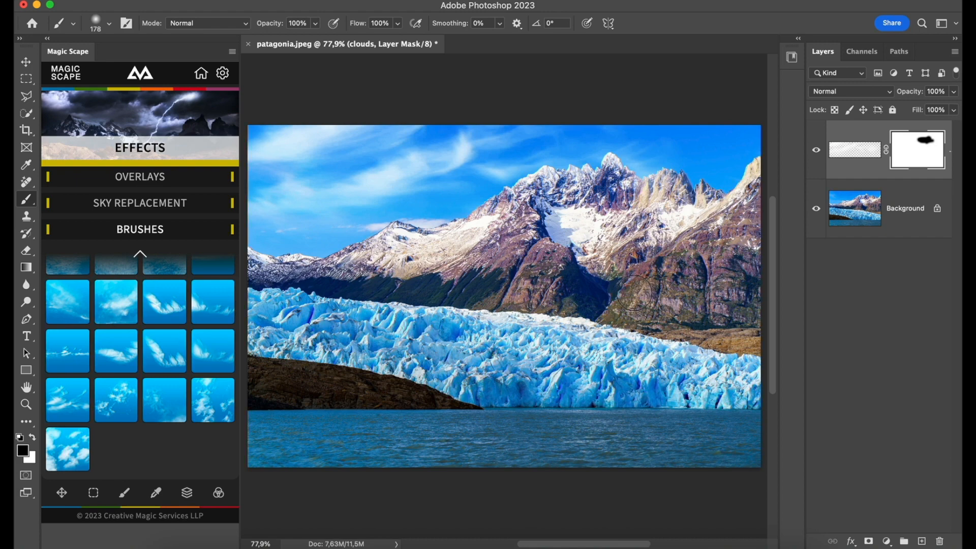
{"action": "mouse_move", "coordinate": [514, 293]}
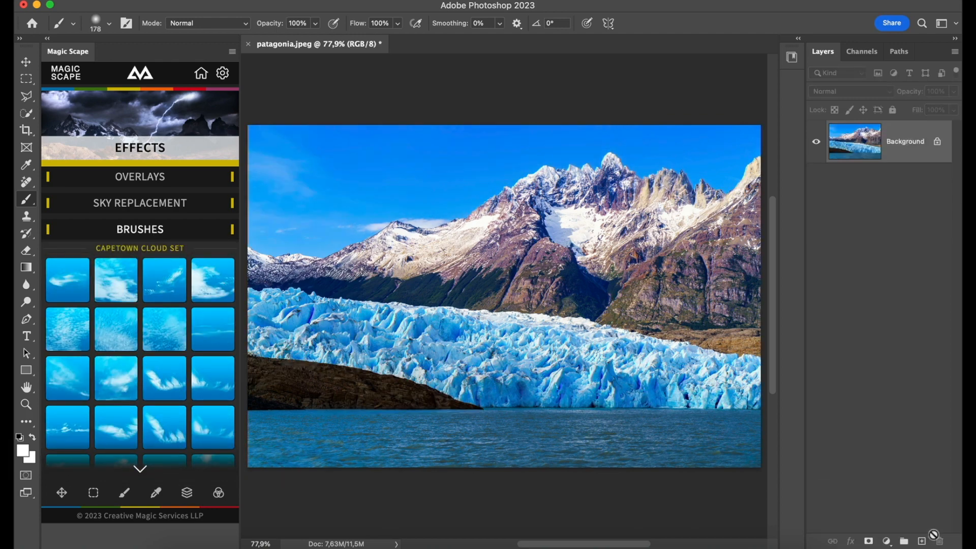
Choose the last Blue Skies sky preset, producing a fresh empty Layer 1.
{"action": "left_click", "coordinate": [140, 202]}
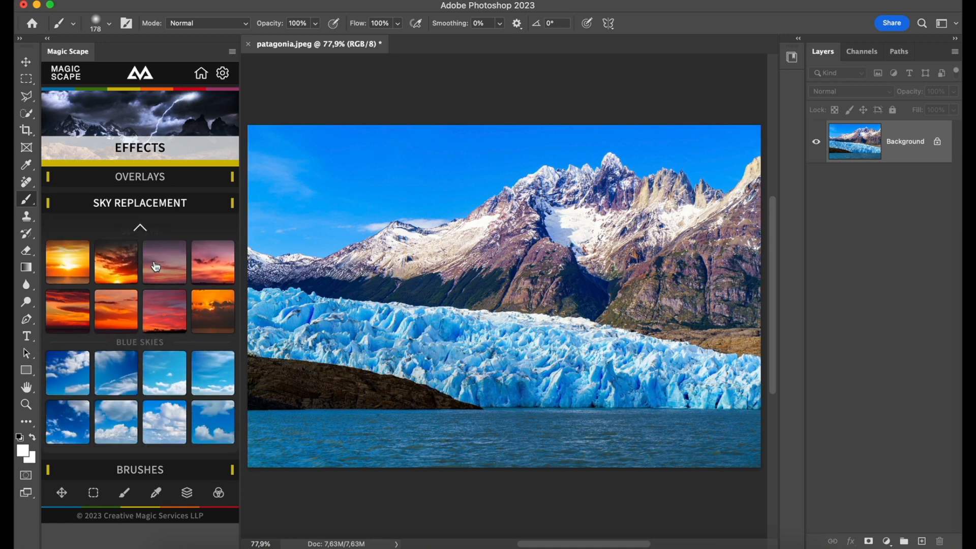
{"action": "mouse_move", "coordinate": [218, 441]}
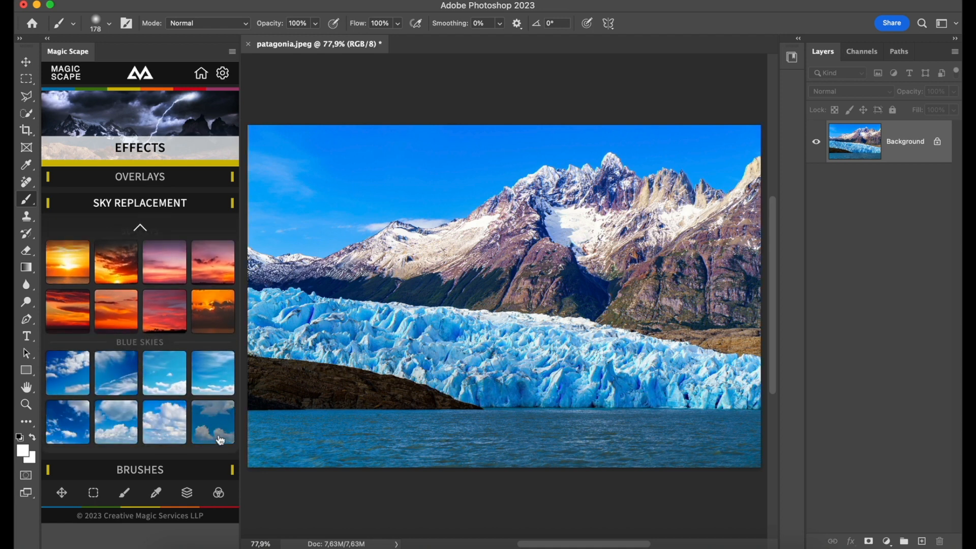
{"action": "left_click", "coordinate": [212, 421]}
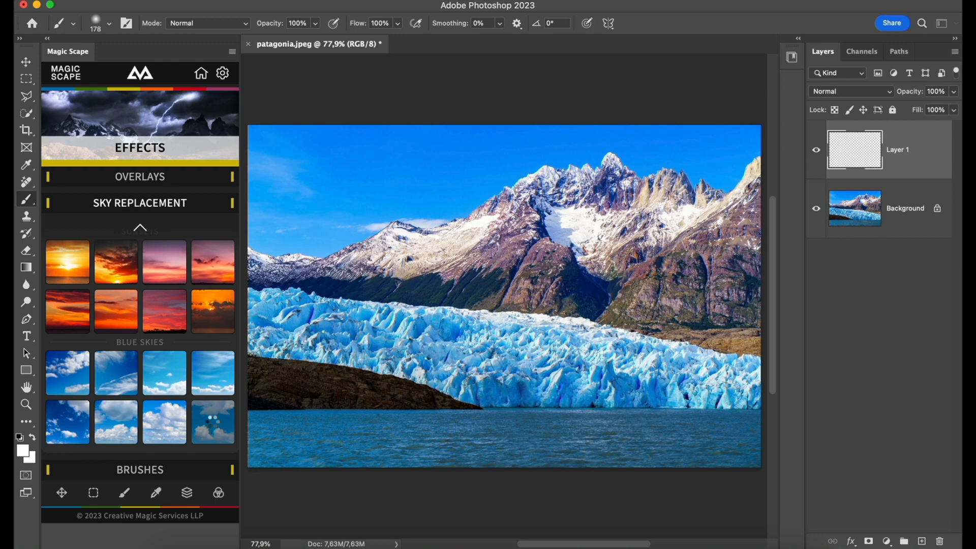
Brush more clouds onto Layer 1 and Layer 2, then mask Layer 2's clouds off the mountains.
{"action": "left_click", "coordinate": [213, 421]}
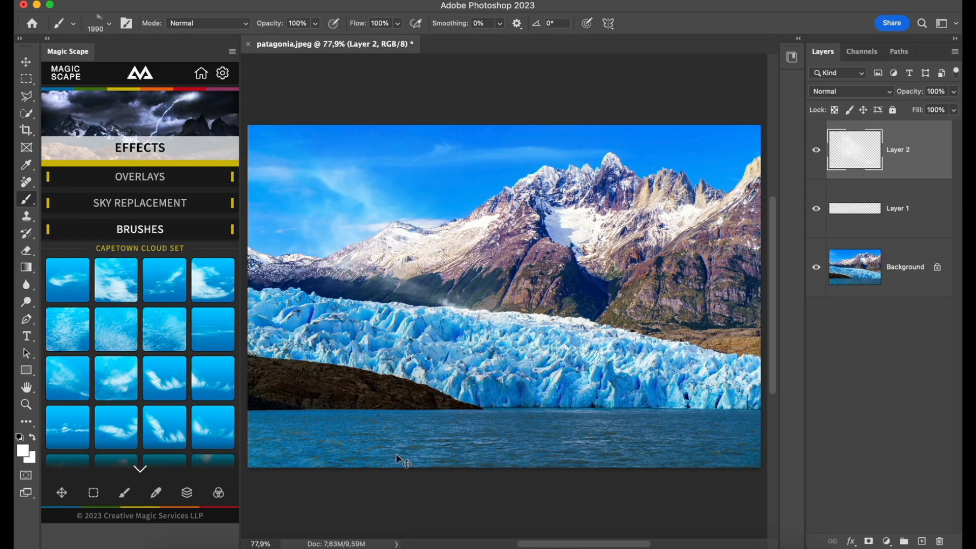
{"action": "mouse_move", "coordinate": [819, 545]}
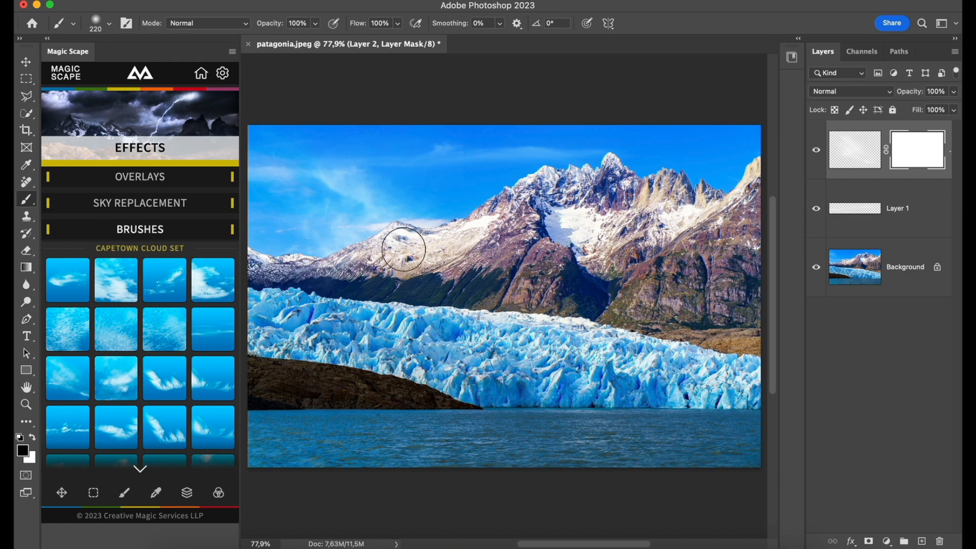
{"action": "left_click_drag", "start_coordinate": [402, 249], "coordinate": [501, 370]}
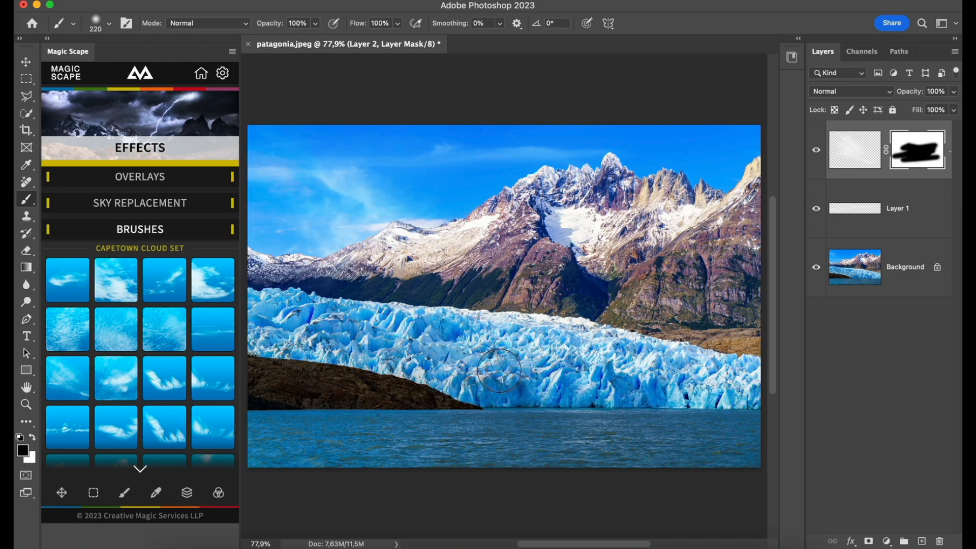